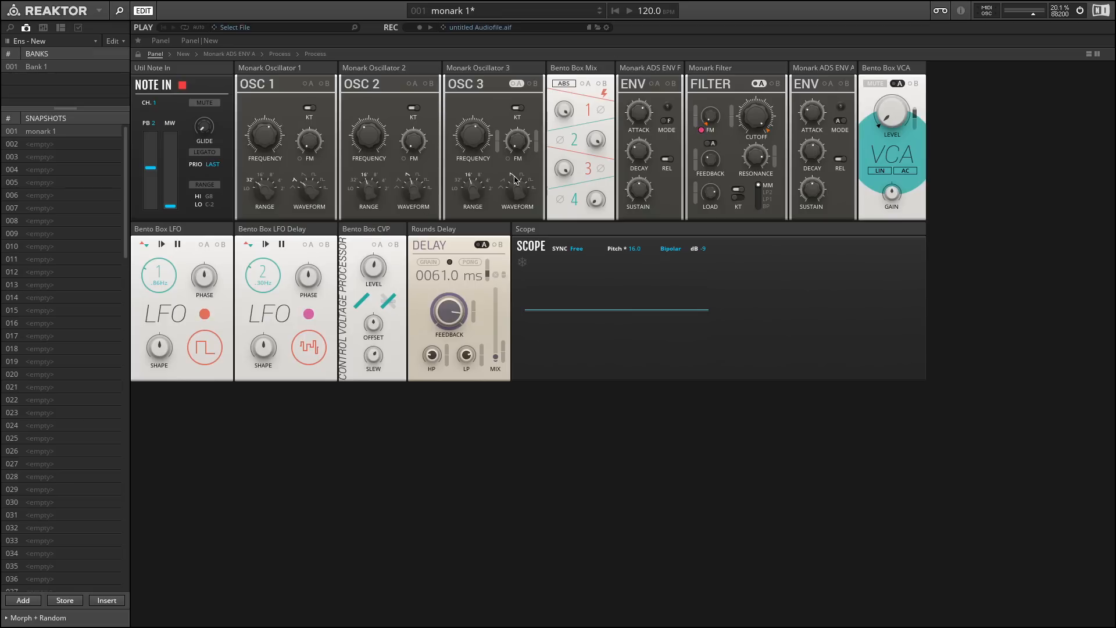
mouse_move(583, 116)
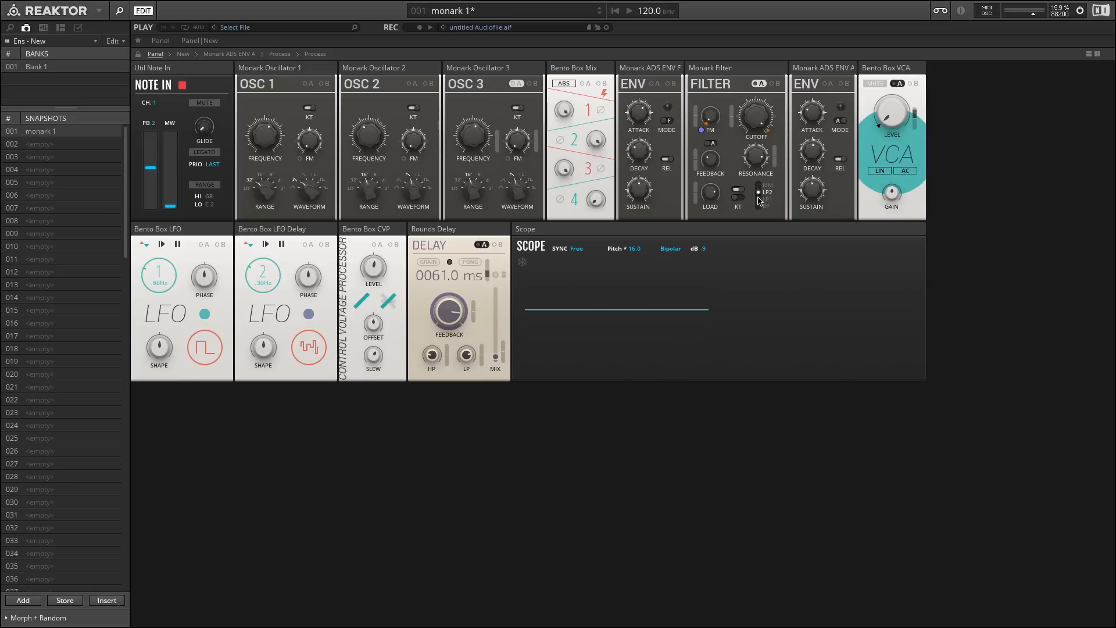
Step the Monark Filter mode from LP2 through LP1 to band-pass
click(758, 199)
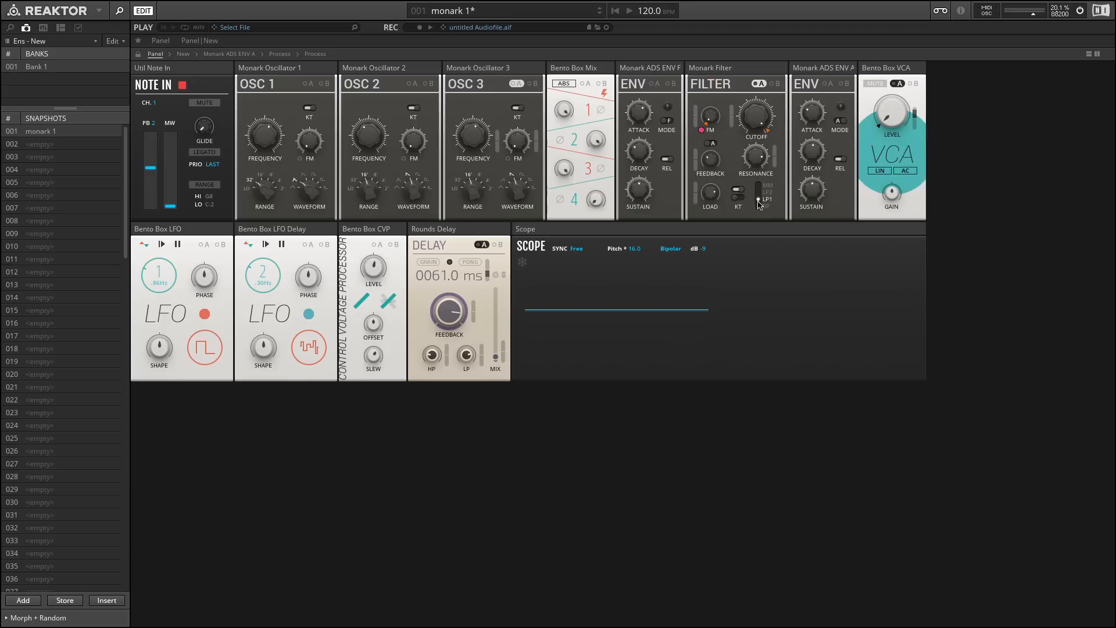
click(765, 204)
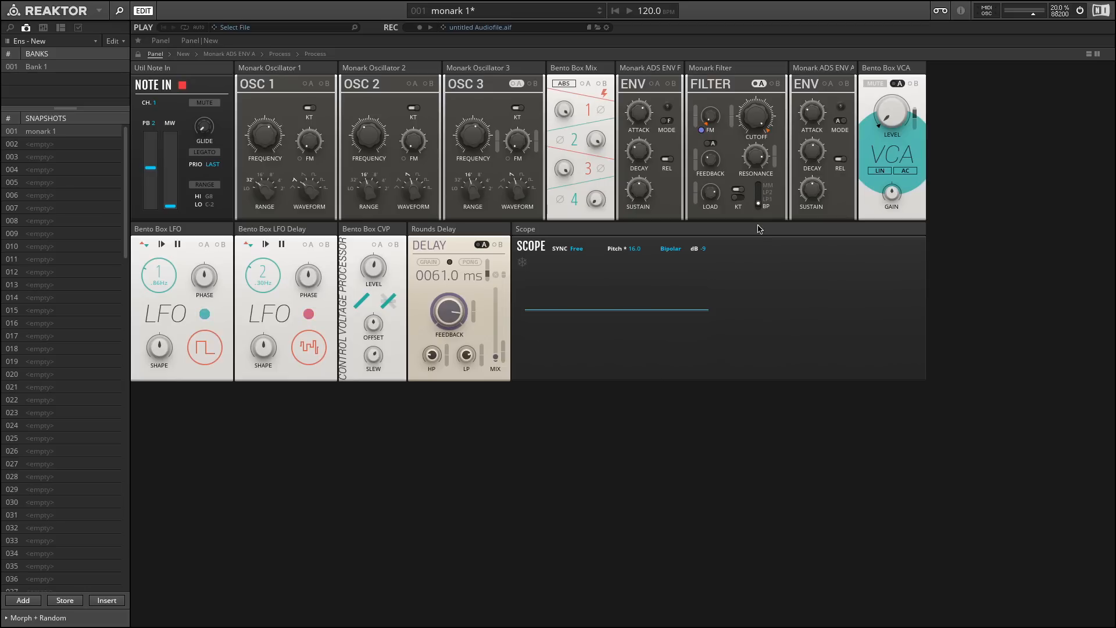
click(265, 244)
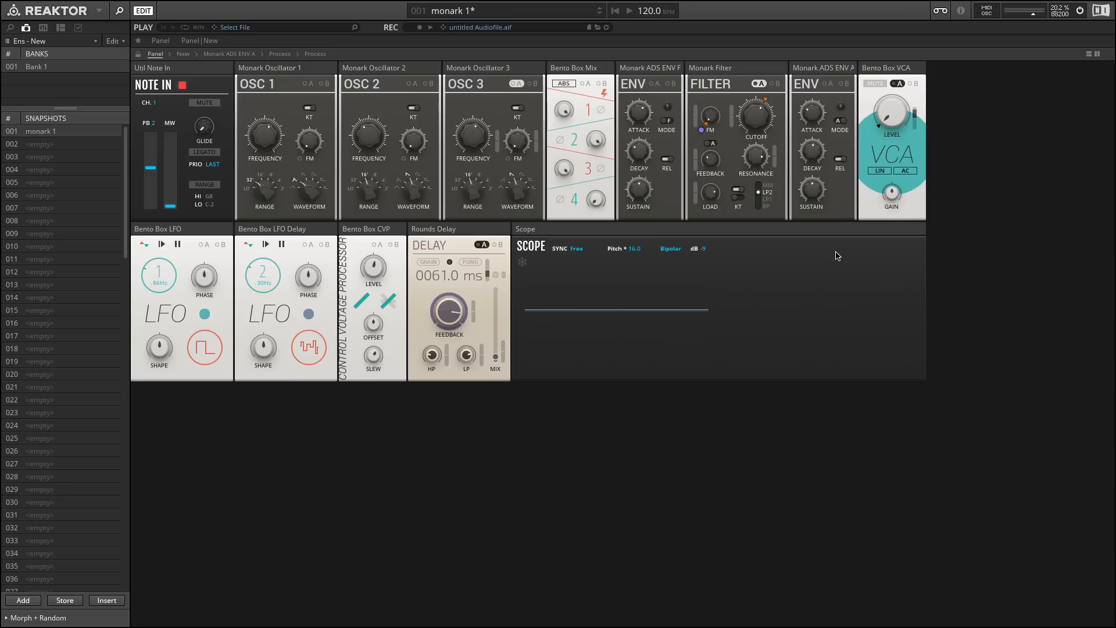
Toggle the Monark Filter's mode selector between LP2 and LP1
click(265, 243)
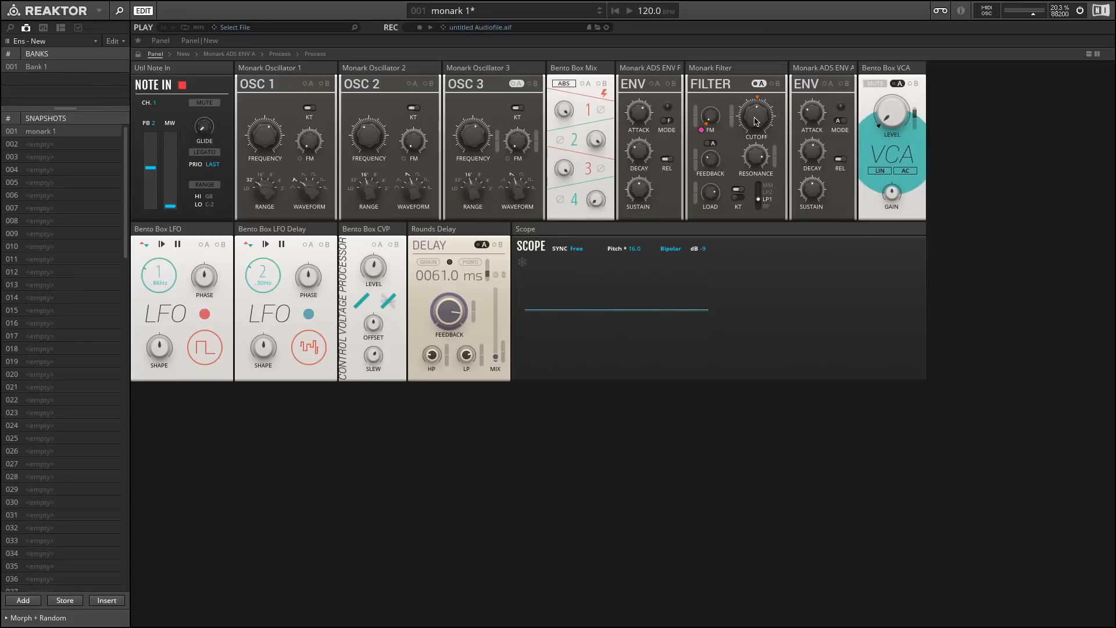
click(265, 244)
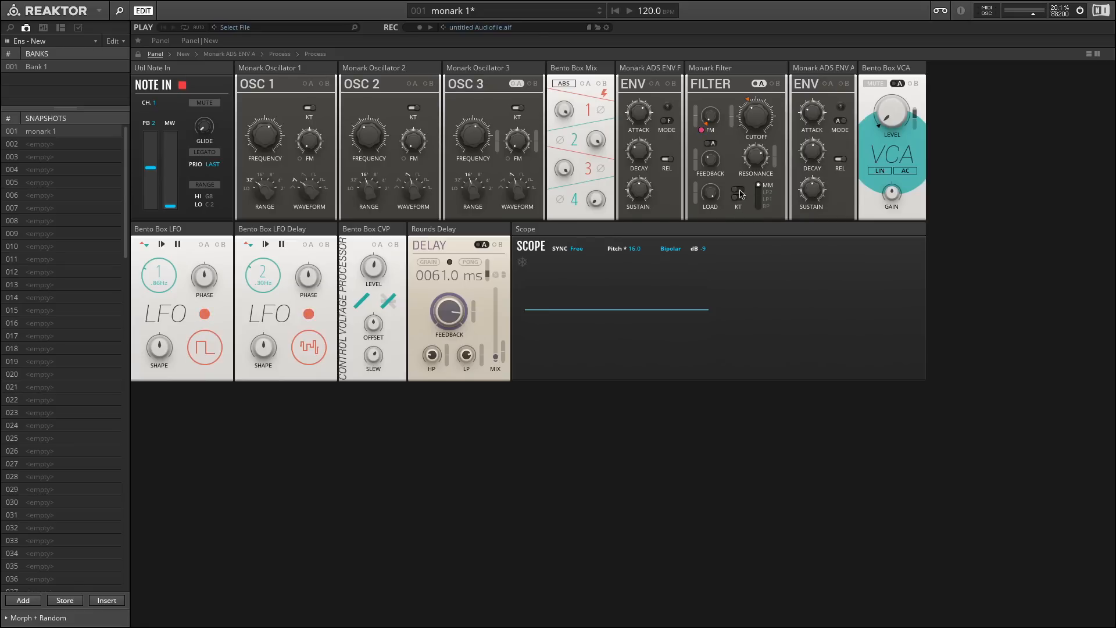
mouse_move(740, 205)
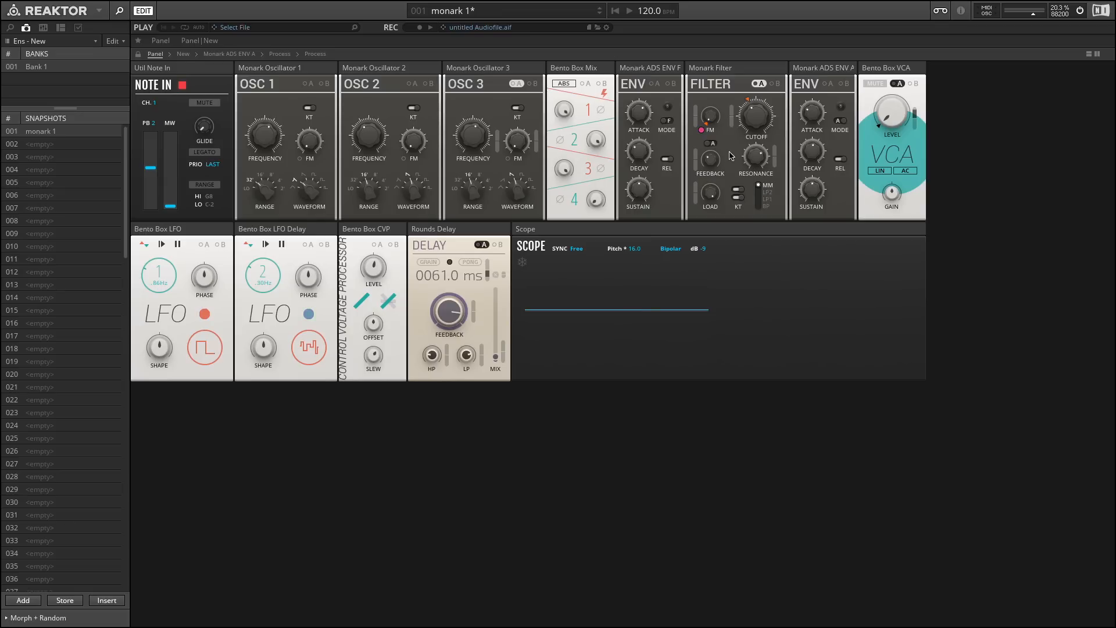
mouse_move(726, 202)
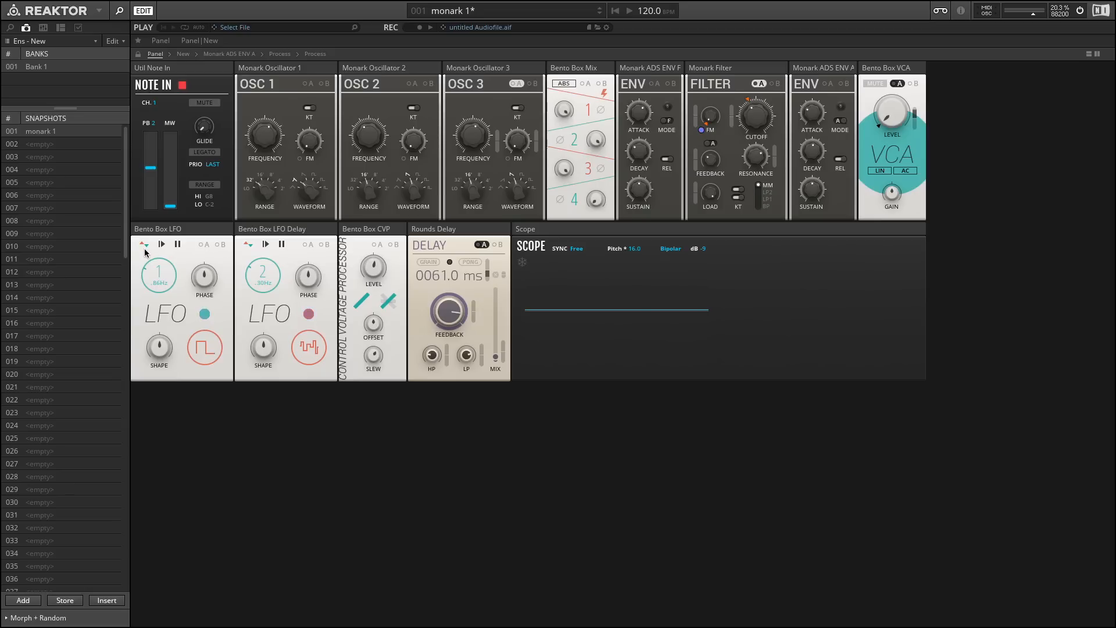
click(142, 244)
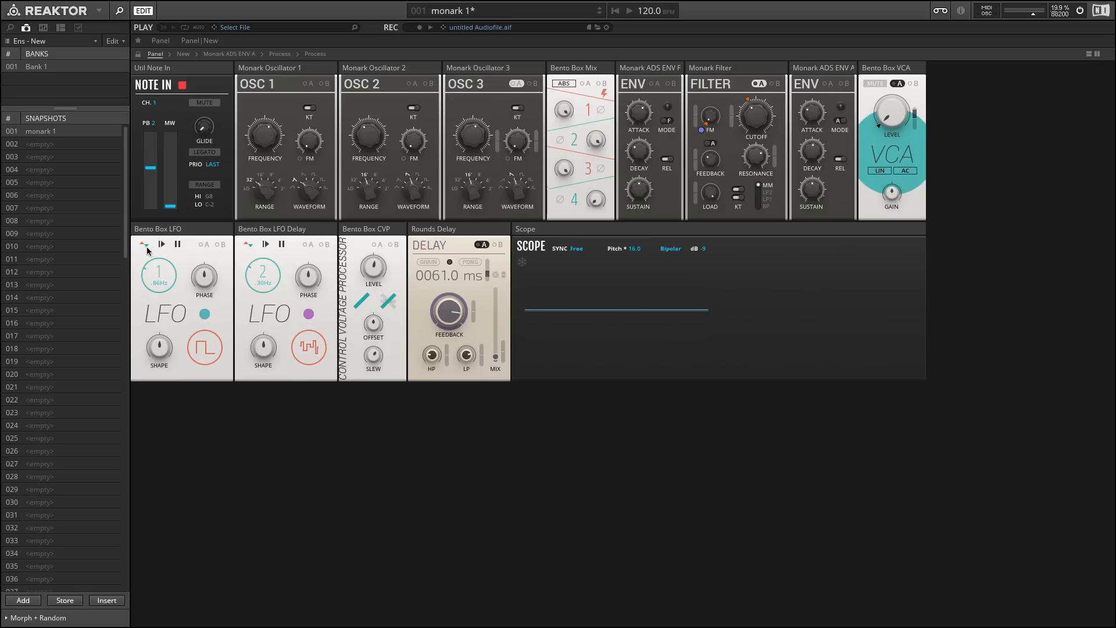
click(204, 314)
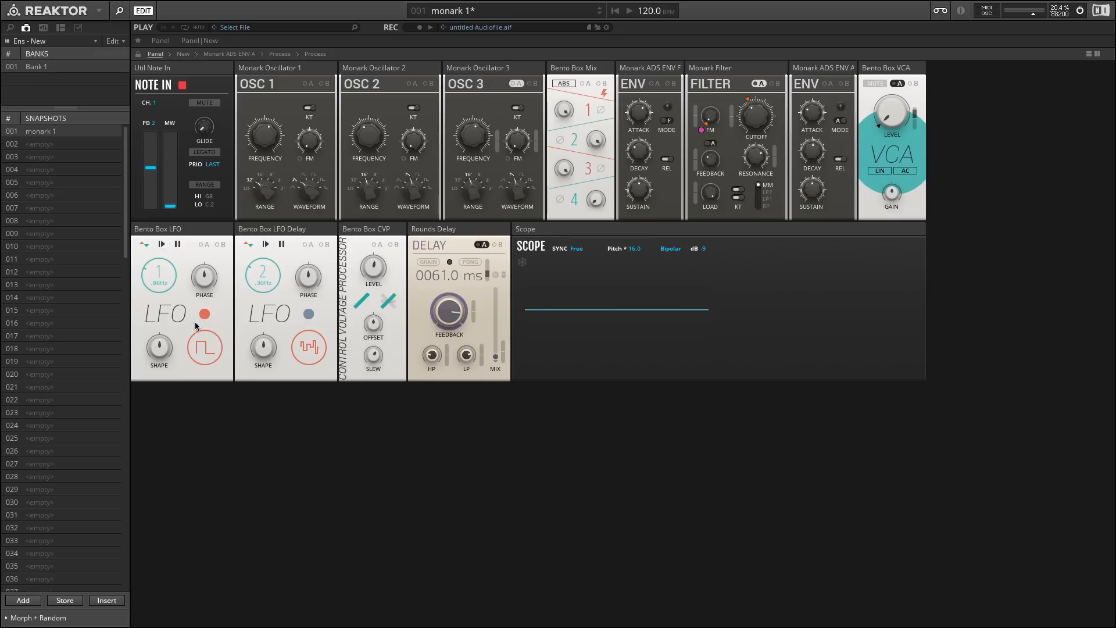
click(204, 314)
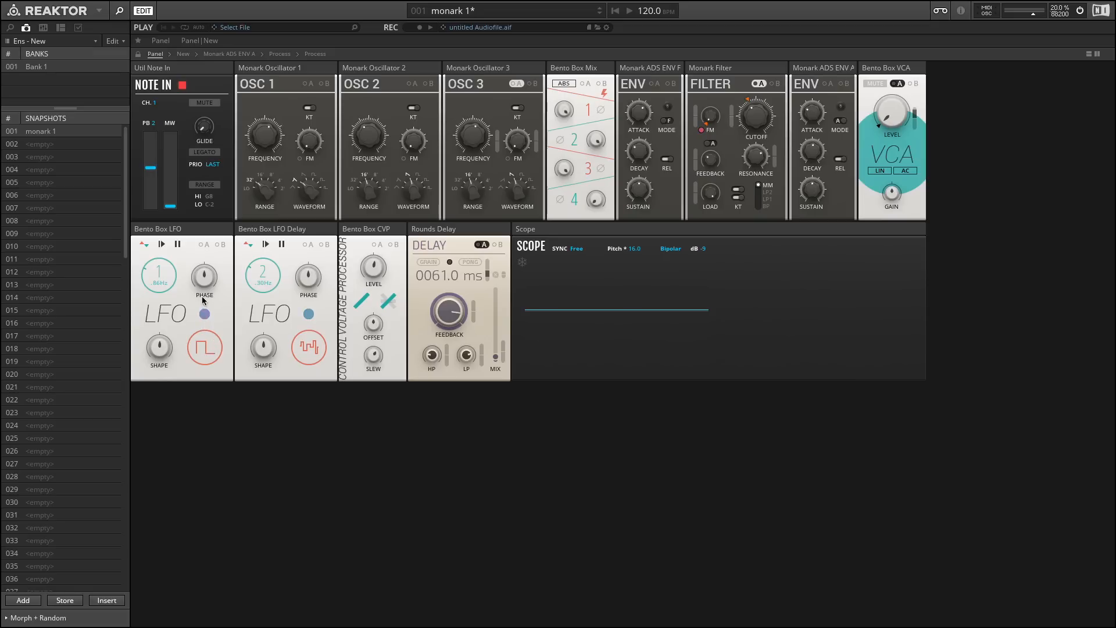
click(205, 349)
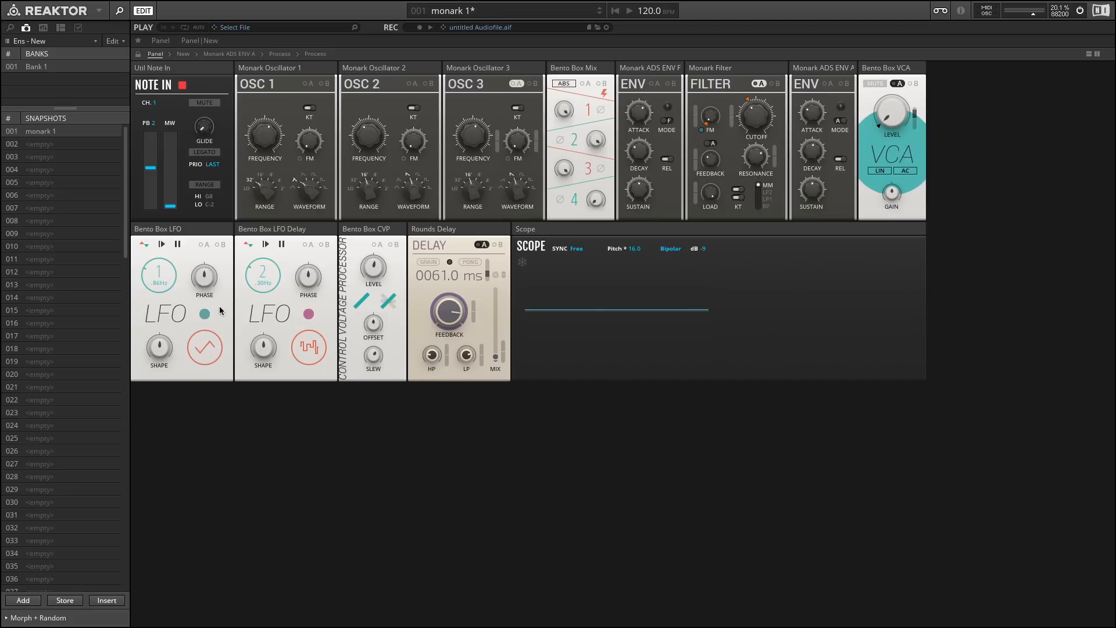
click(161, 244)
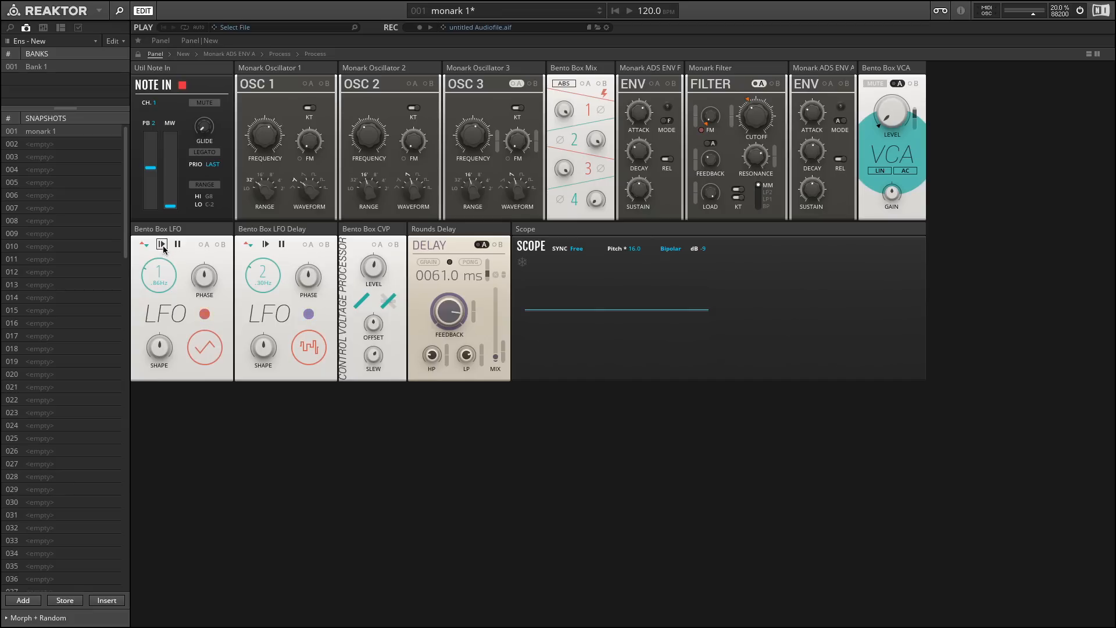
click(161, 244)
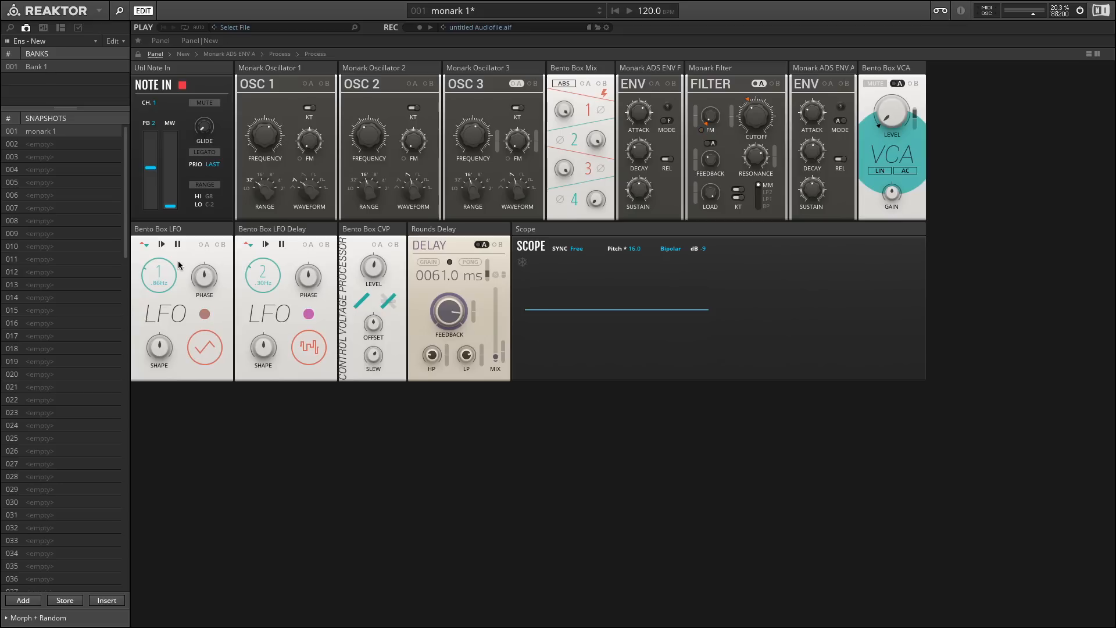
click(178, 243)
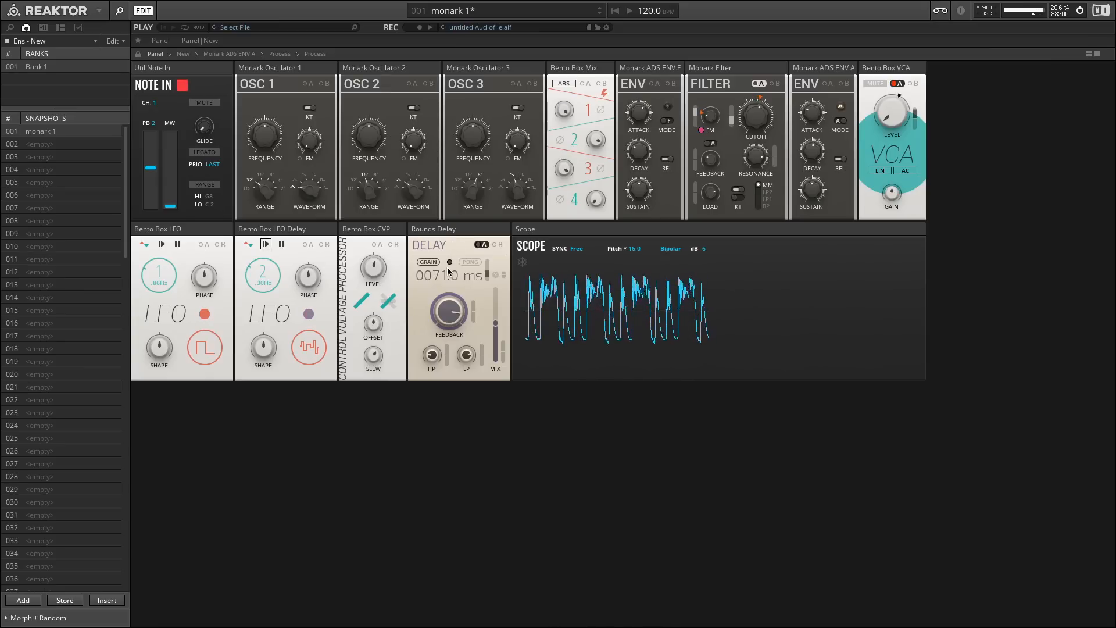
Switch off GRAIN mode on Rounds Delay
click(427, 262)
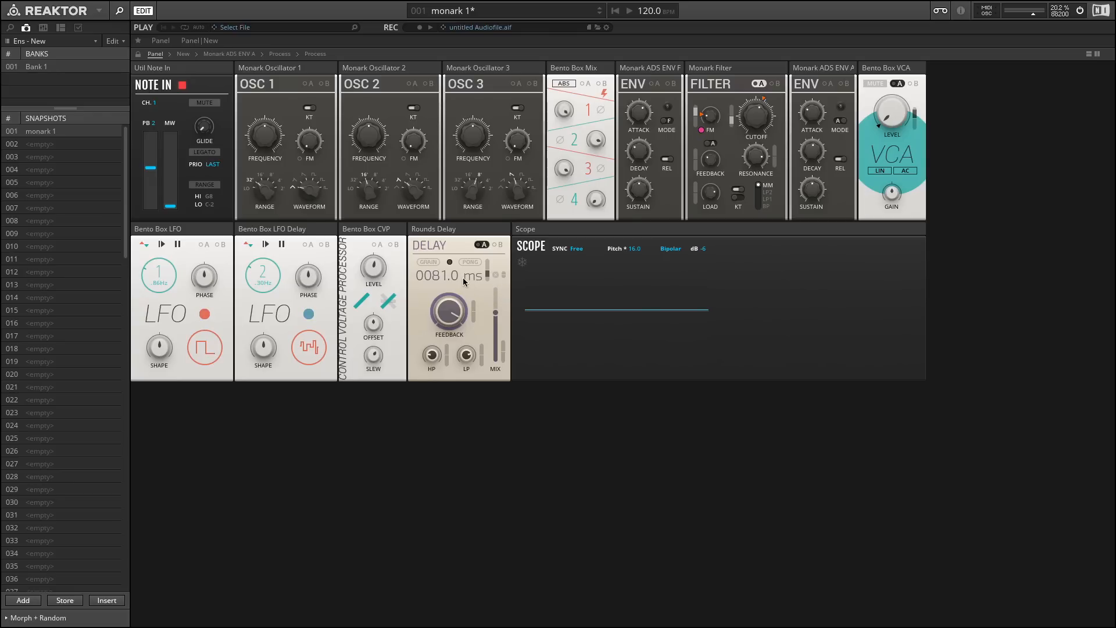
Put Rounds Delay into PONG mode and adjust the Bento Box CVP SLEW knob
click(469, 262)
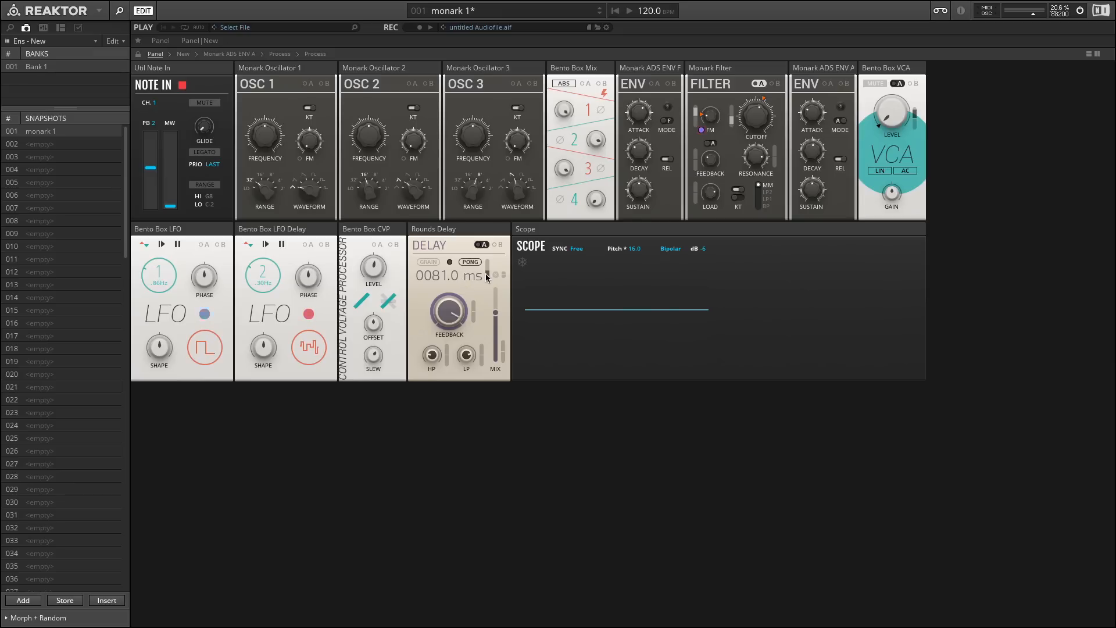
click(265, 243)
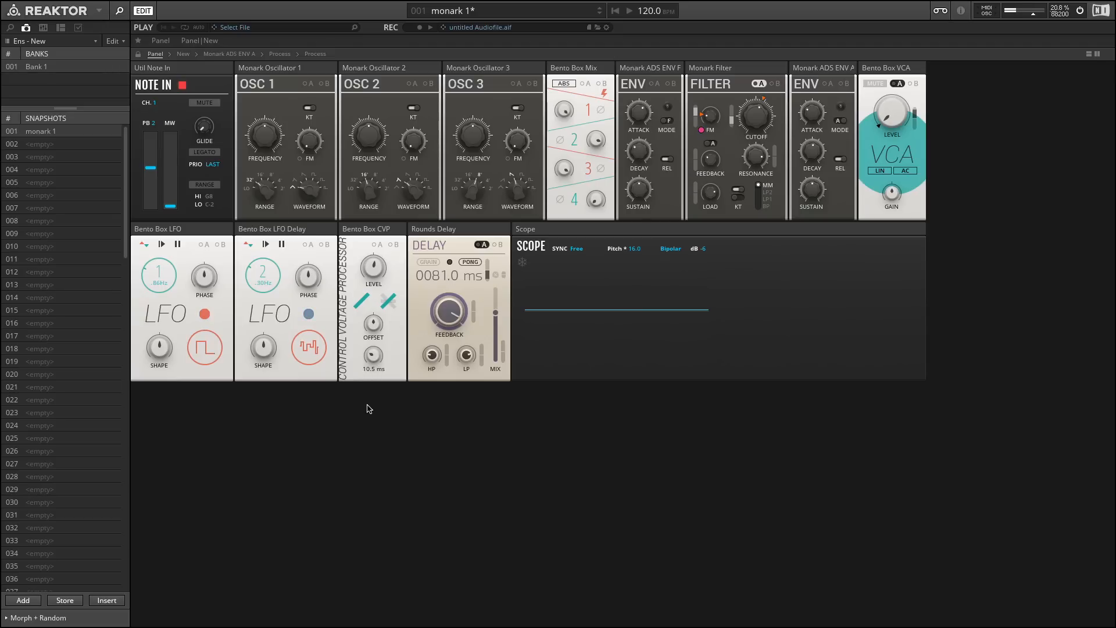
click(266, 243)
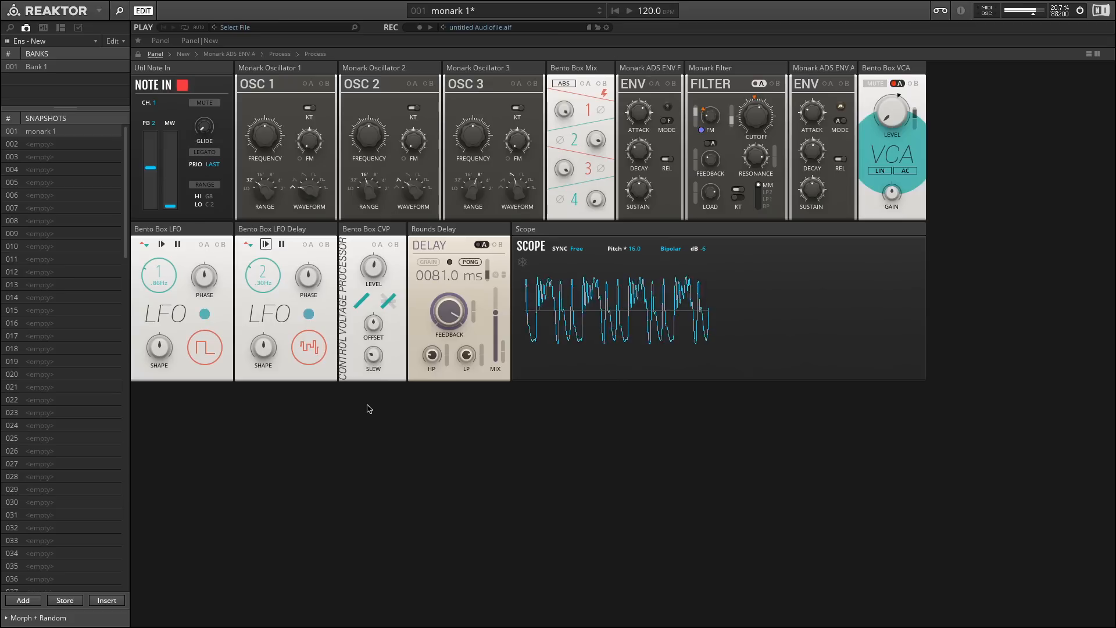
drag(373, 355, 373, 349)
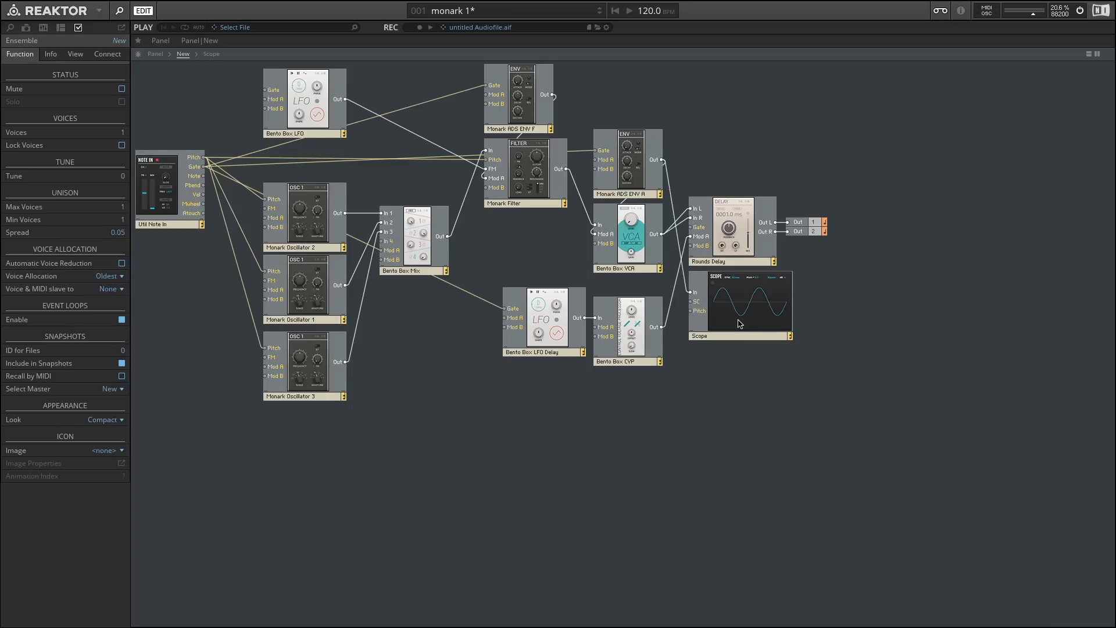
Return from the Structure view to the ensemble panel
click(155, 54)
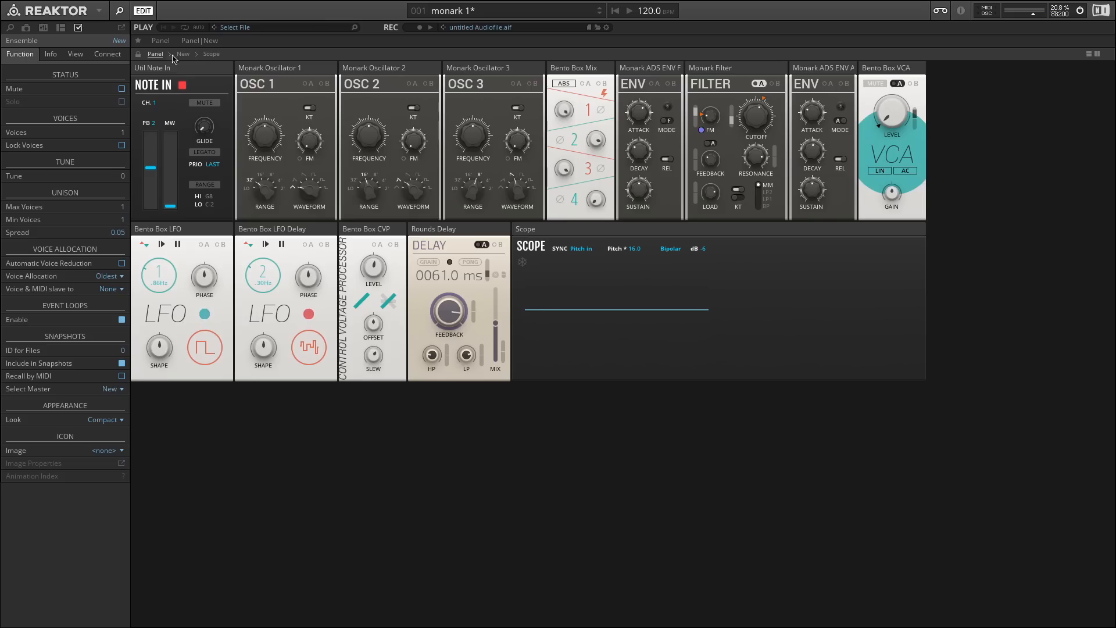
Switch the scope from Bipolar to Unipolar with free-running sync
click(577, 248)
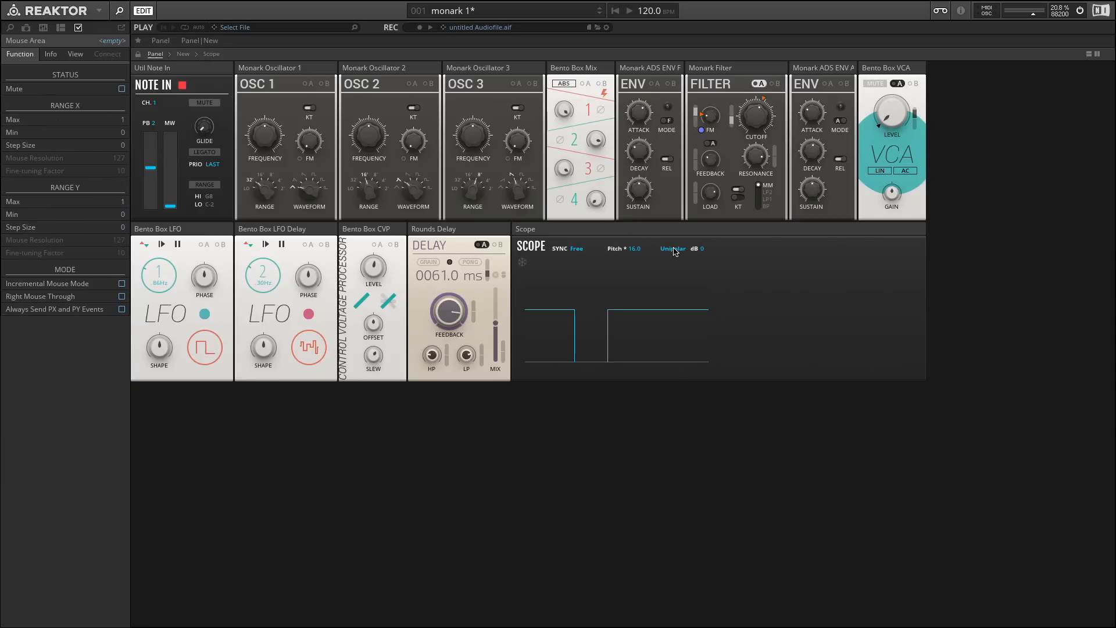
click(671, 248)
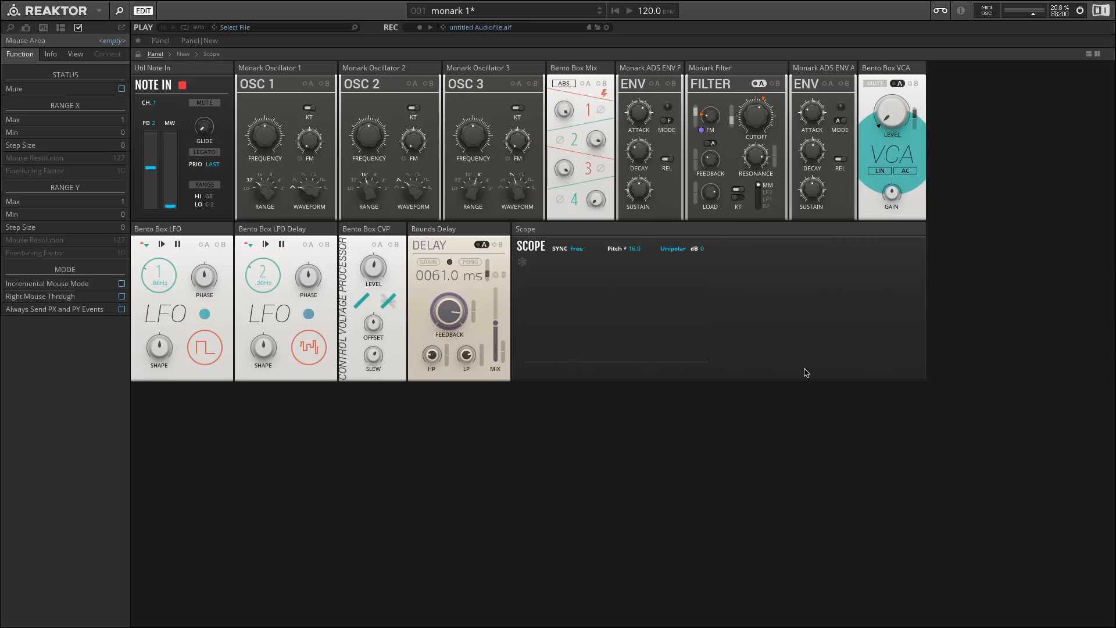